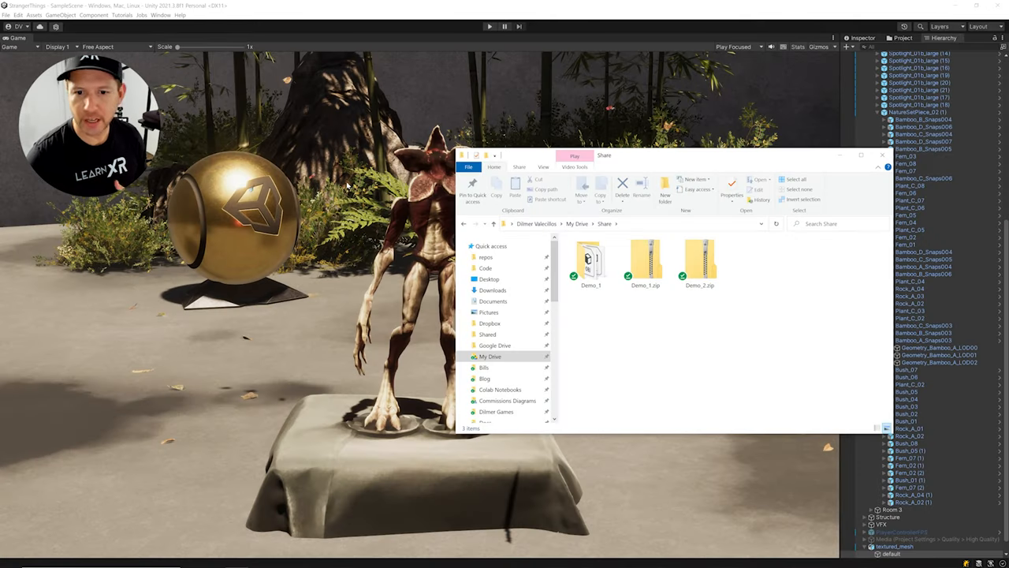
Select Demo_1.zip in the Share folder and open the extracted Demo_1 folder
click(645, 260)
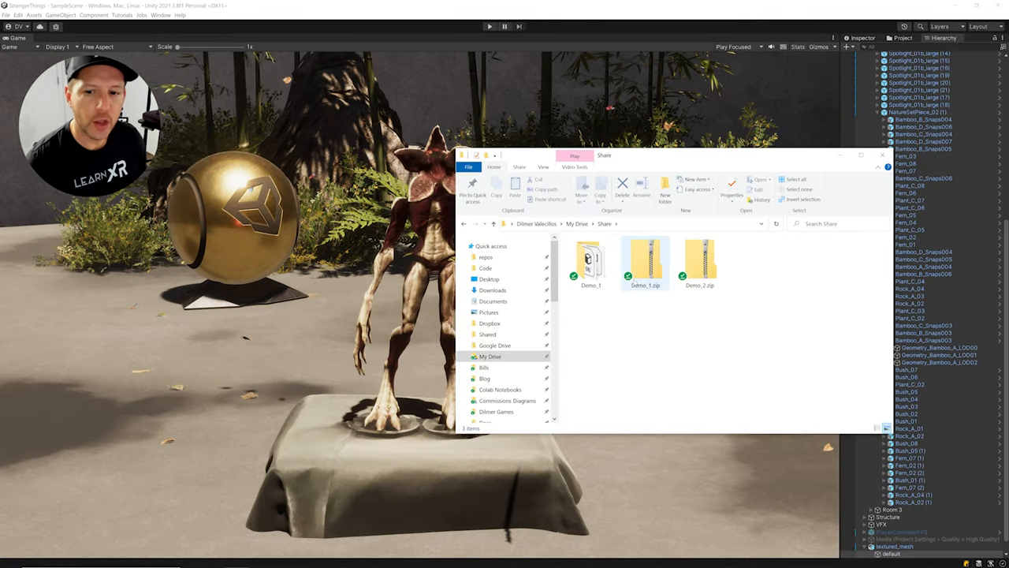
mouse_move(645, 260)
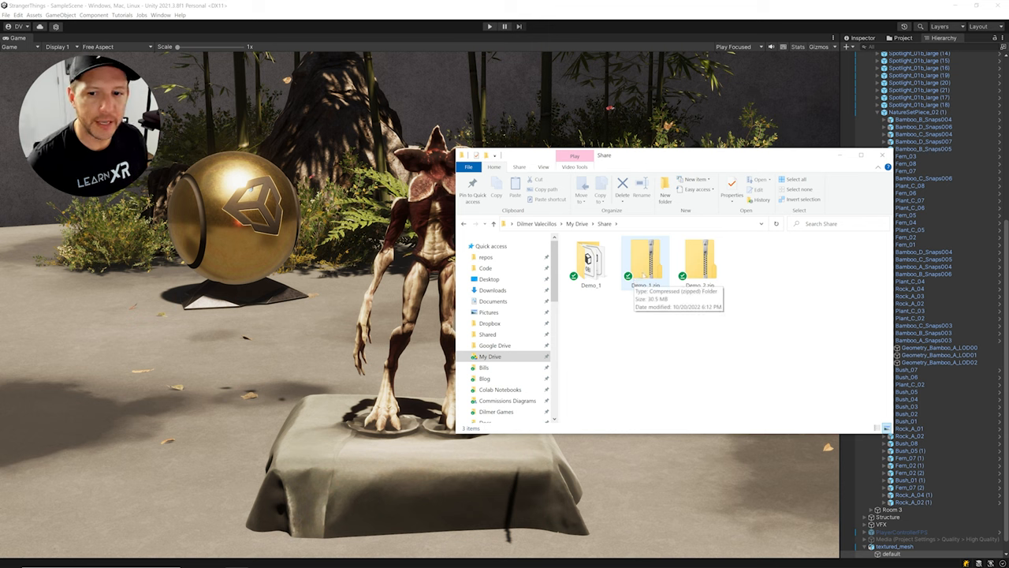
click(645, 261)
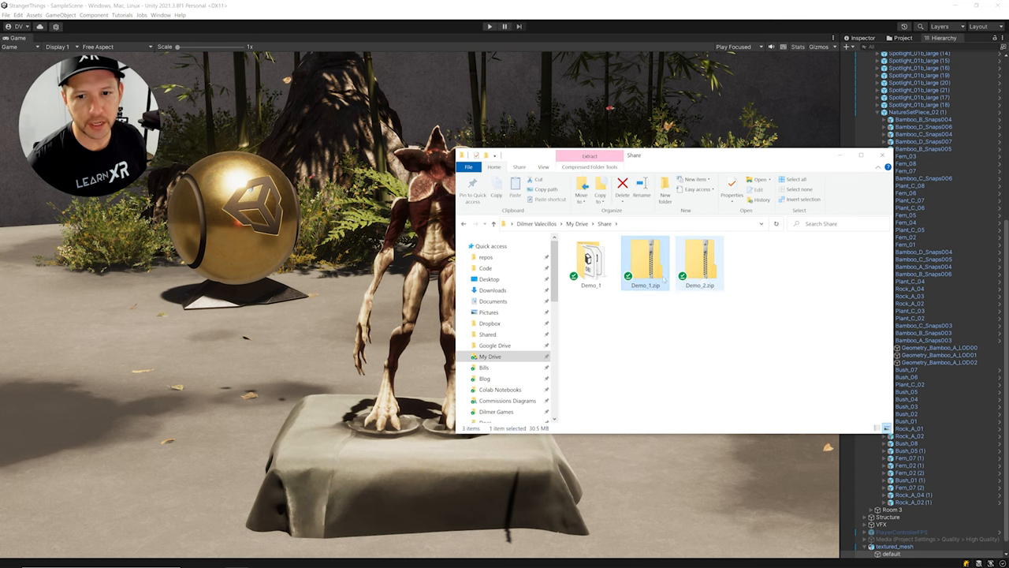
double_click(591, 262)
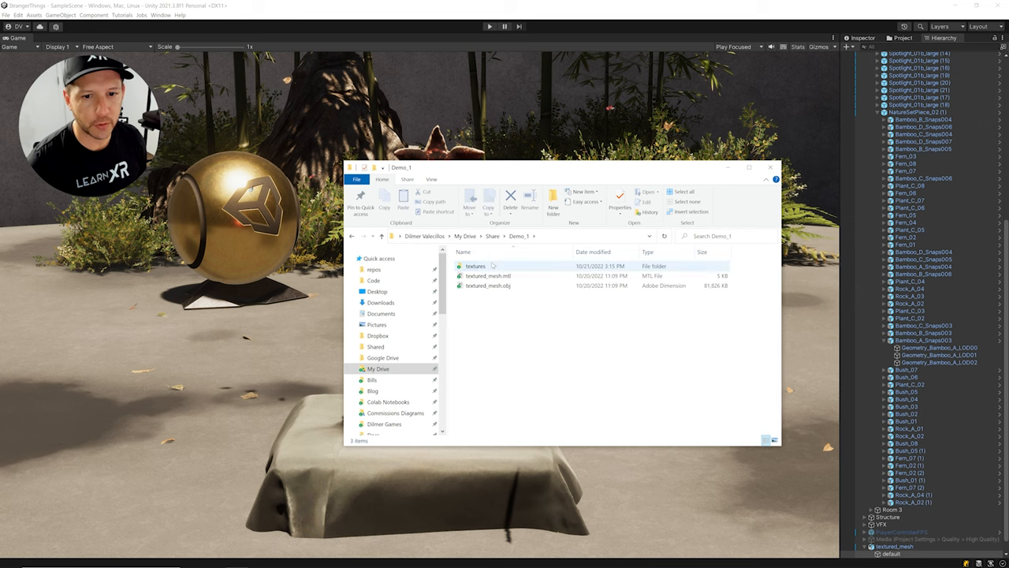
Open the textures folder and preview a mesh_material map_Kd.png texture in Photos
double_click(475, 266)
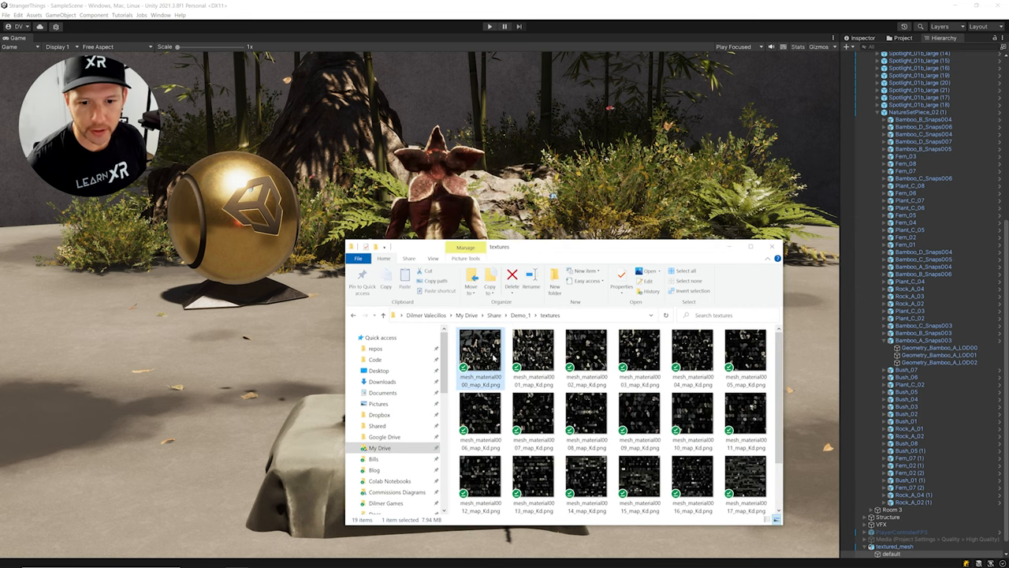
double_click(478, 359)
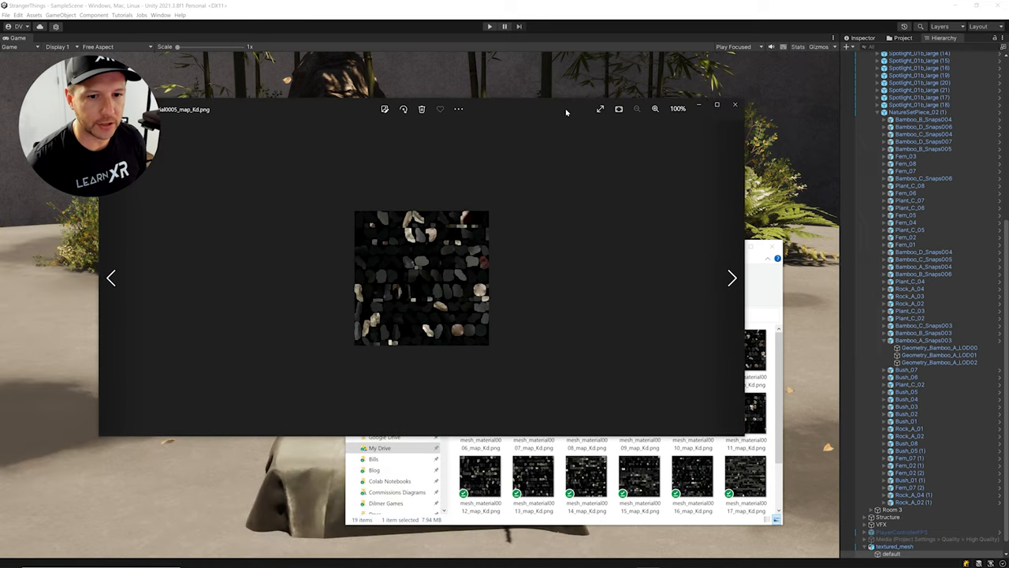
click(731, 277)
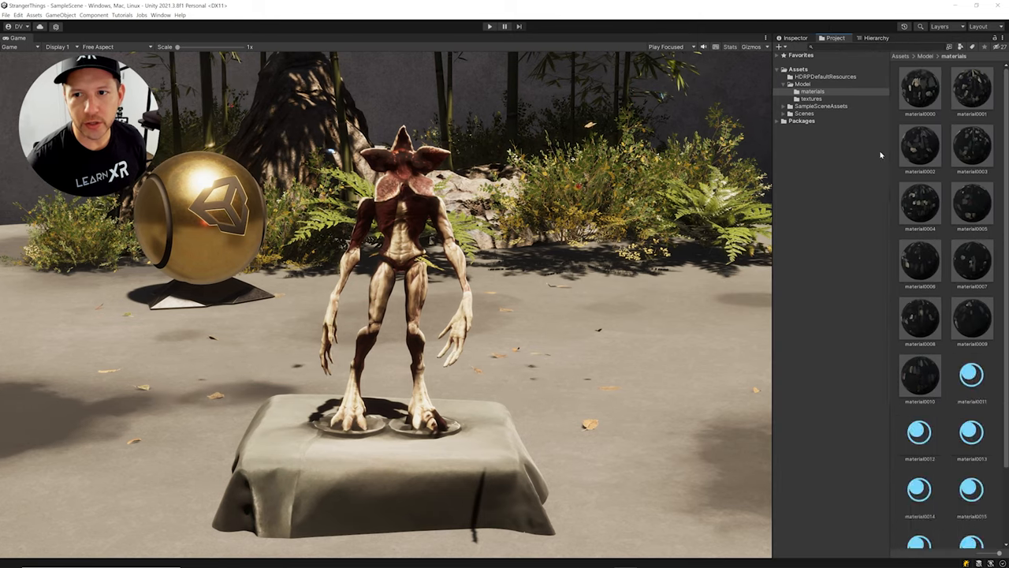
Open Assets > Model > materials and inspect material0000's HDRP/Lit settings
click(803, 83)
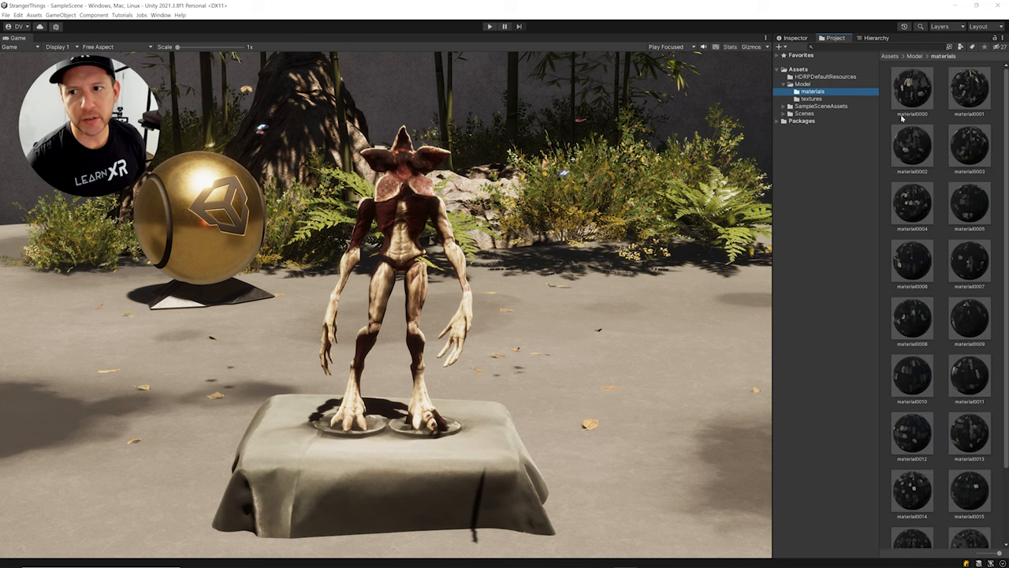
click(912, 89)
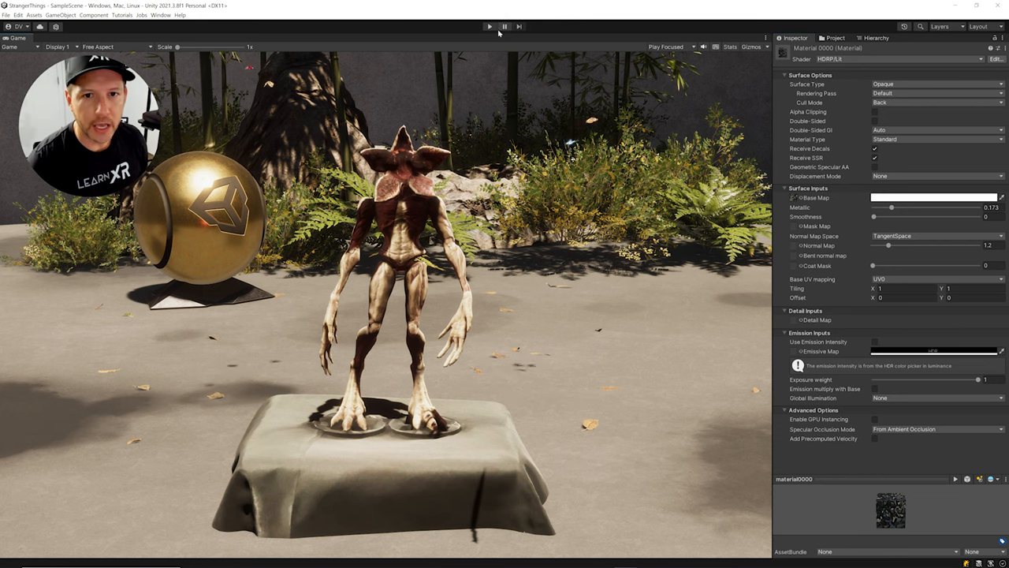
Play the scene to watch the cinematic camera circle the Demogorgon, then show the Scene view
click(488, 26)
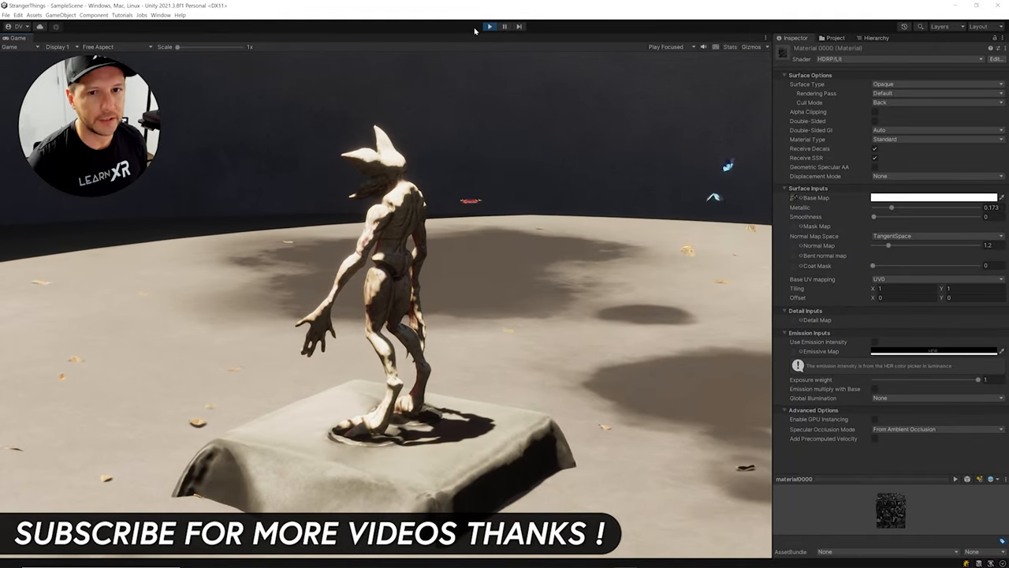
click(489, 26)
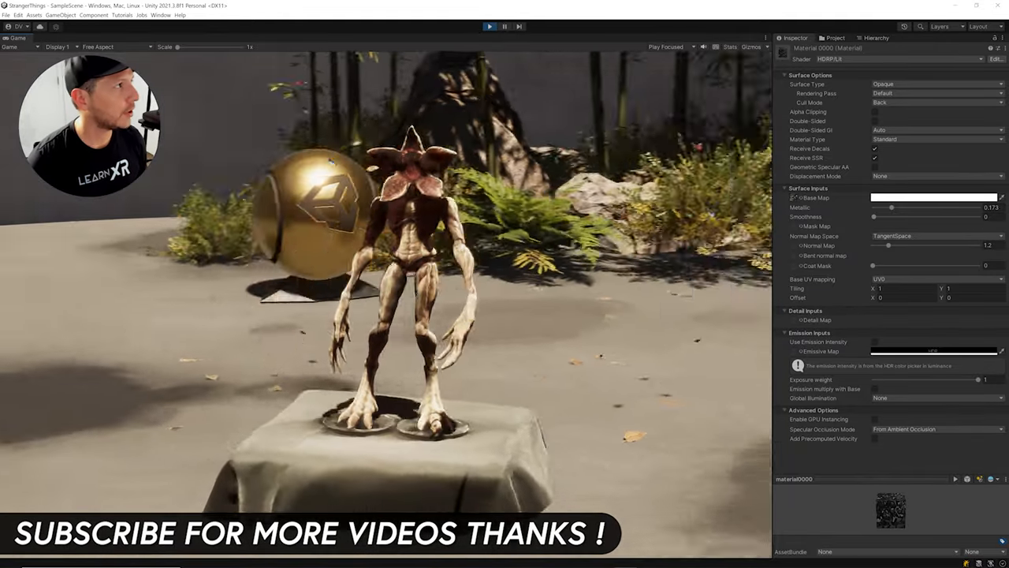
click(535, 37)
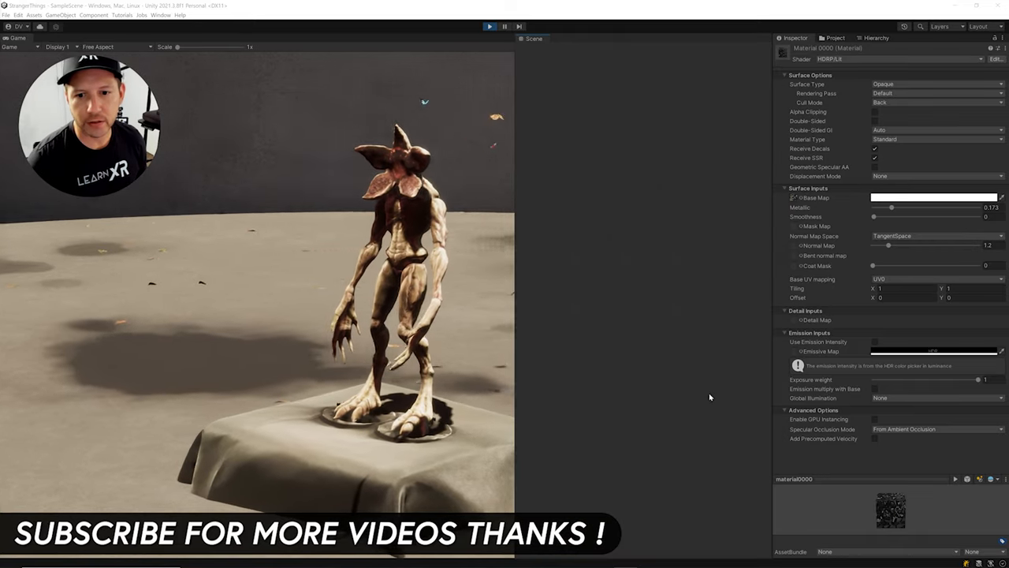